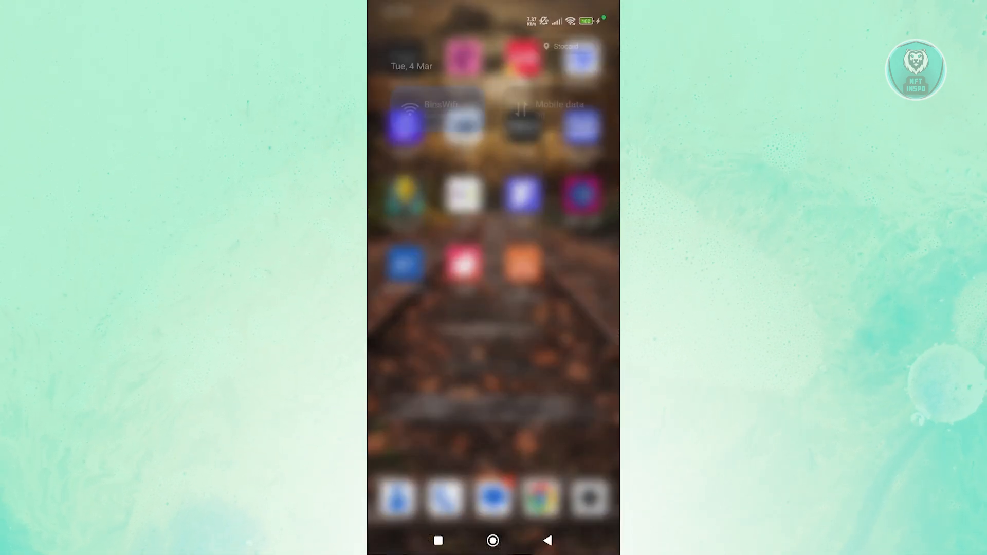
Scroll the Bluetooth settings page to confirm no paired devices remain
scroll("down", 3)
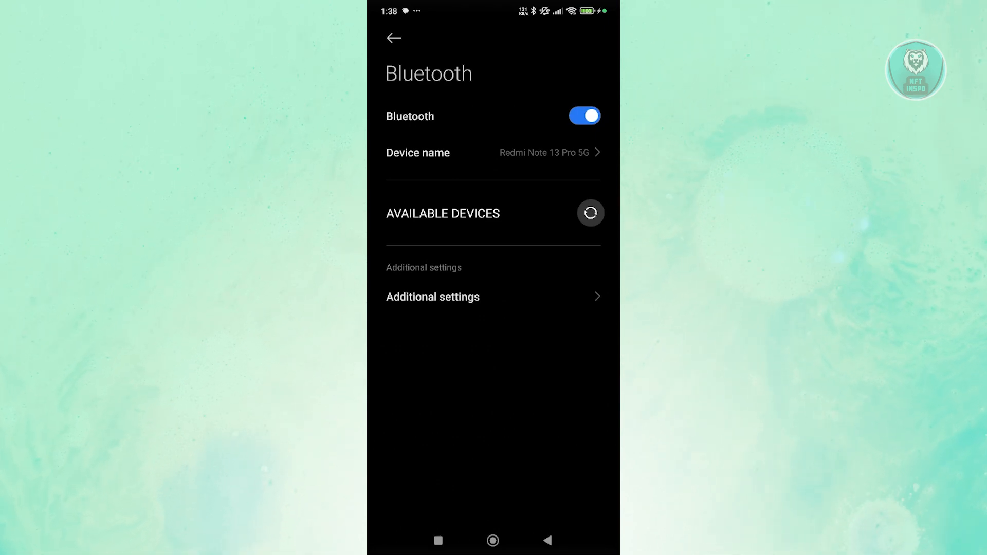
Leave Bluetooth for the JBL Headphones app info page and clear its cache
left_click(494, 540)
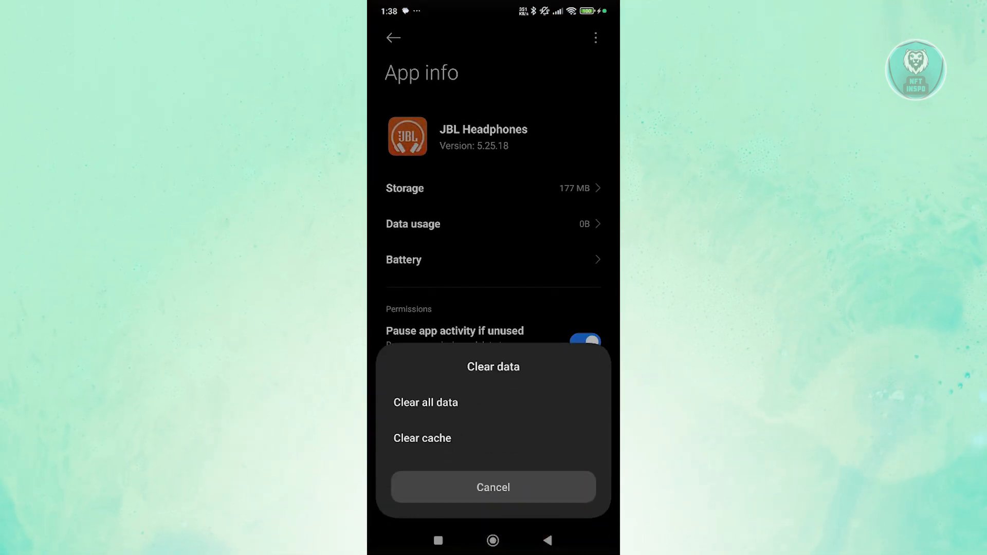
left_click(494, 487)
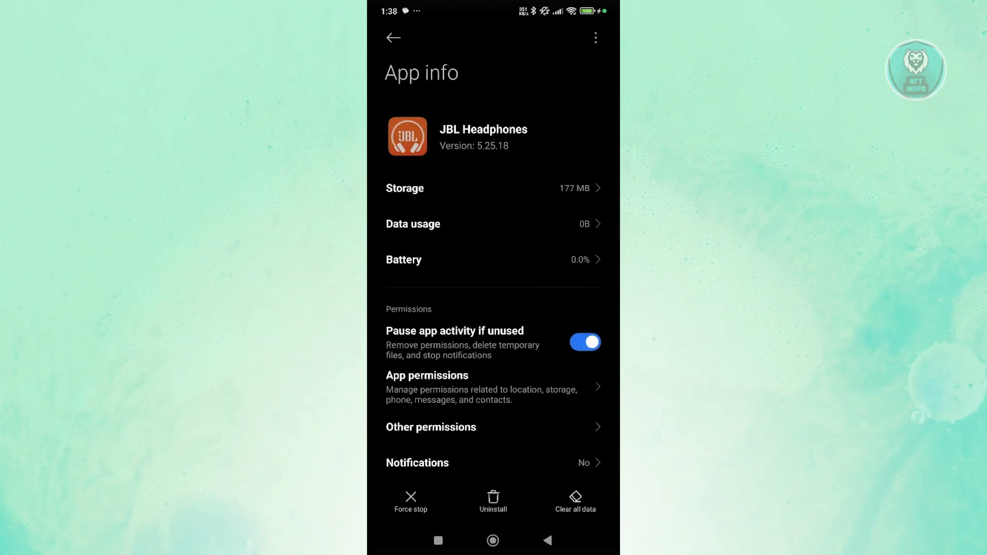